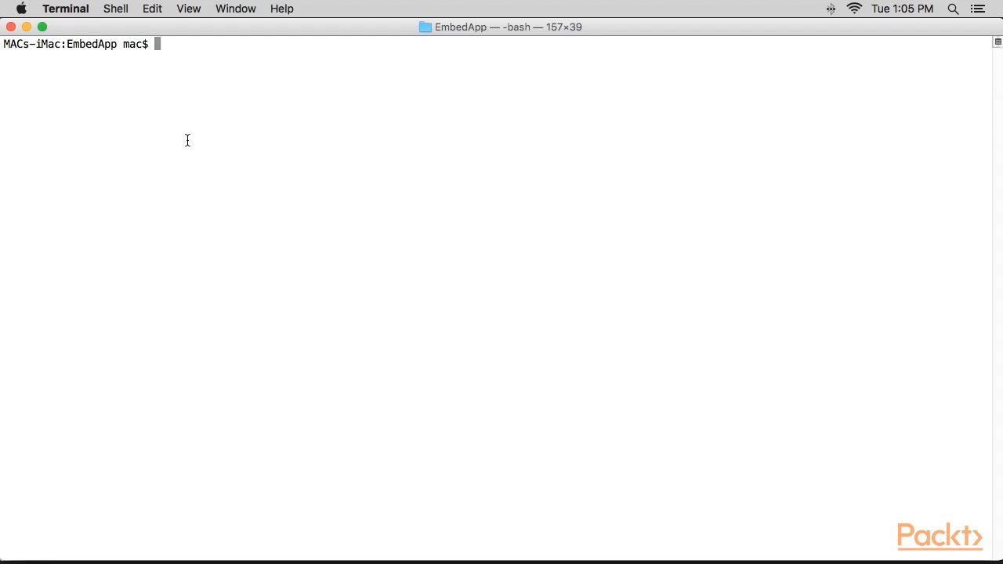
# Step: Install the CocoaPods gem with sudo gem install cocoapods, then bring up Xcode
pyautogui.write('sudo g')
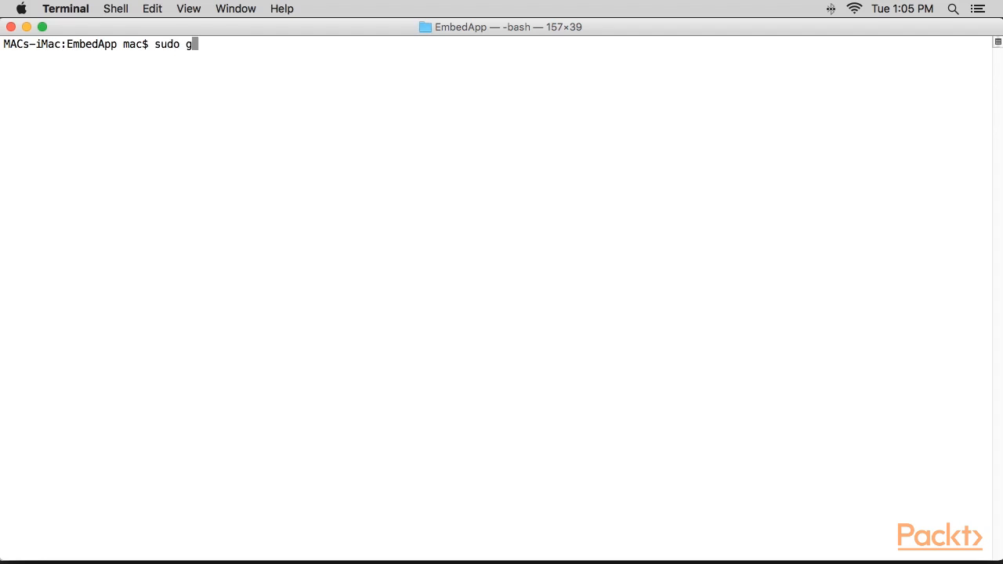
pyautogui.write('em install c')
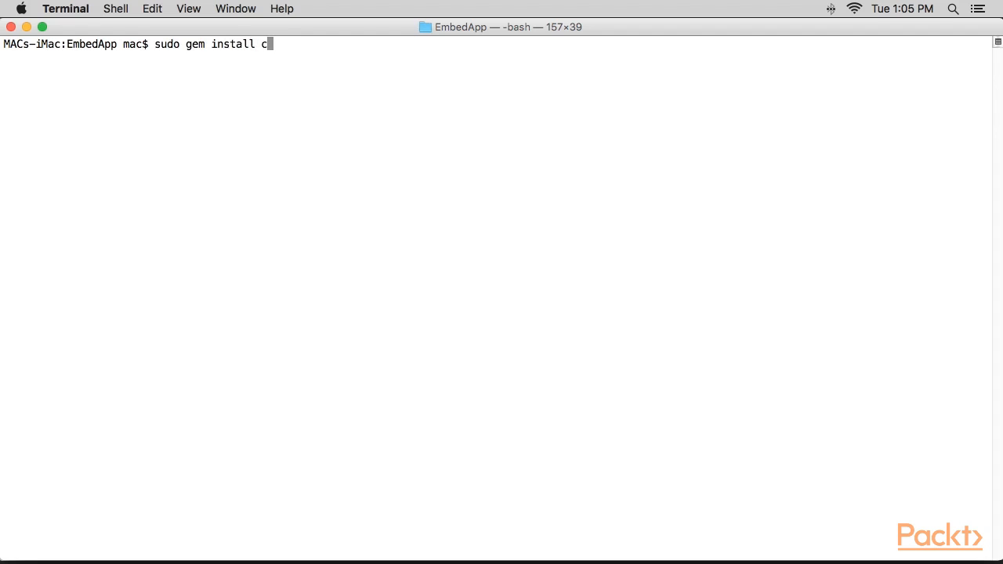
pyautogui.press('Return')
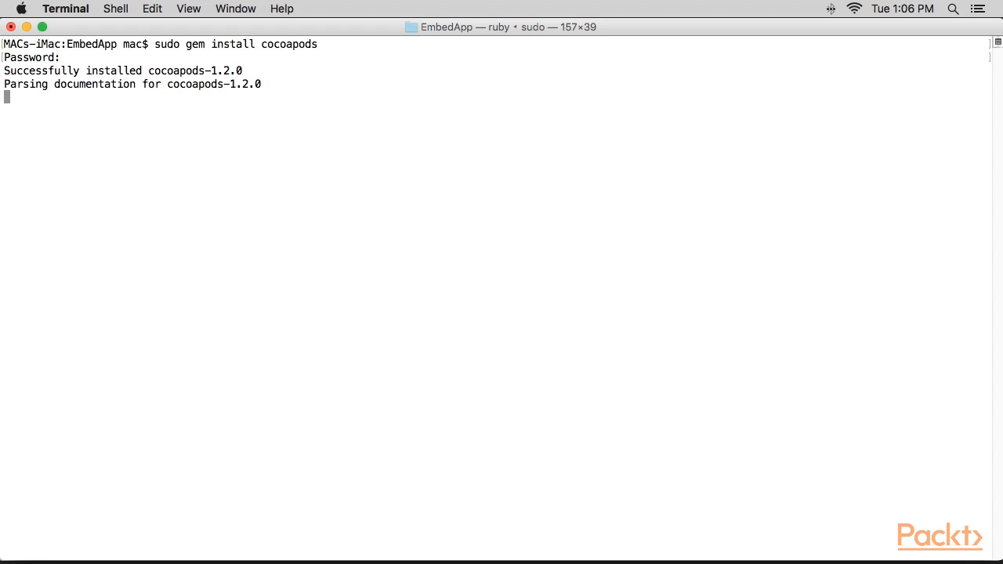
pyautogui.write('Xcode')
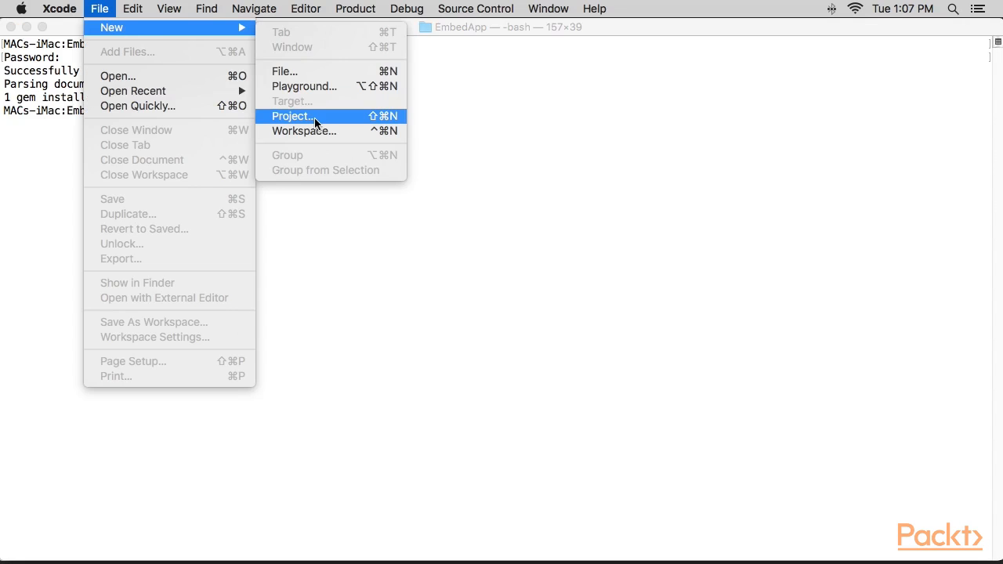
# Step: Create a Single View iOS project named EmbedRN, saved in the EmbedApp folder
pyautogui.click(292, 116)
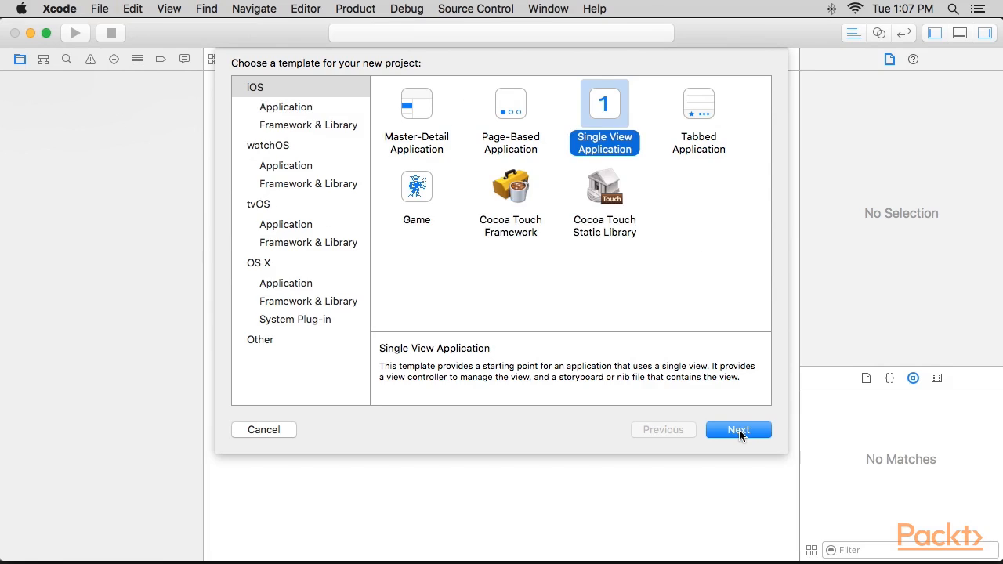
pyautogui.click(738, 429)
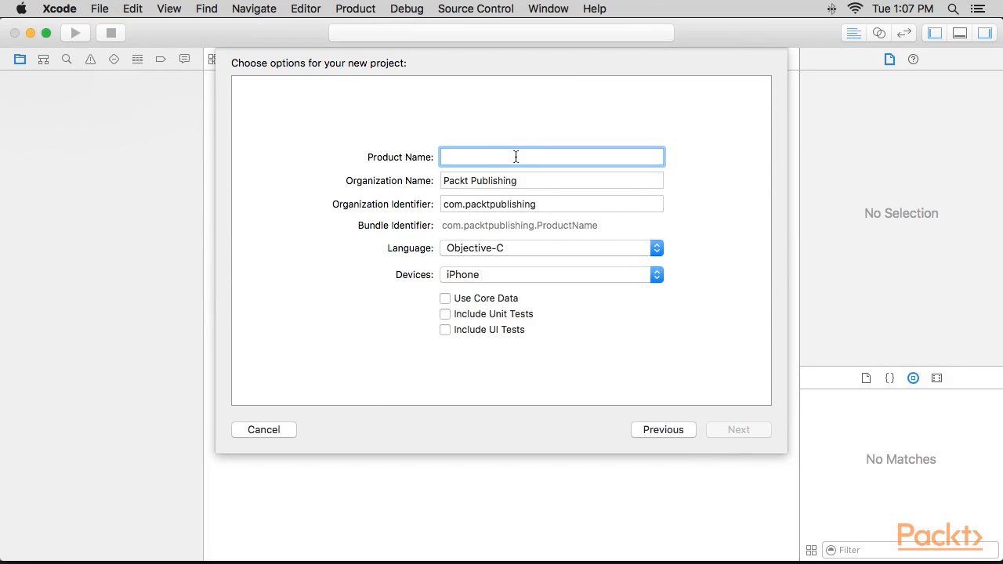
pyautogui.write('EmbedRN')
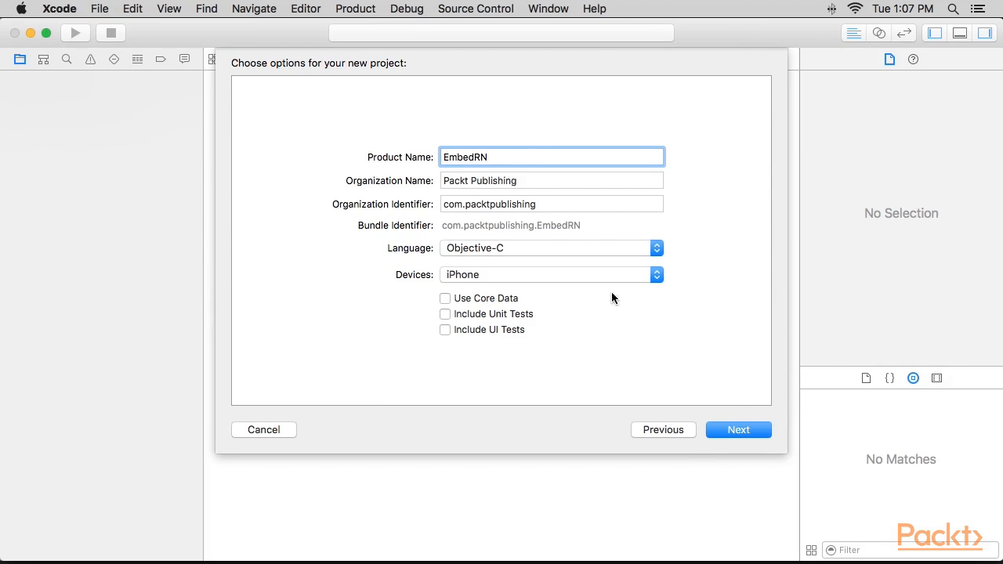
pyautogui.click(737, 429)
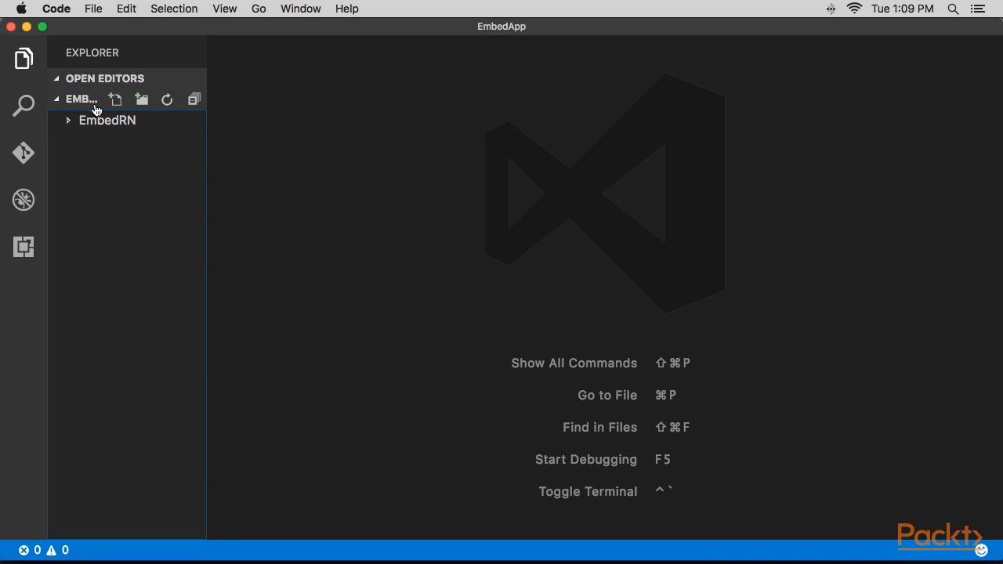
# Step: Create package.json at the EmbedApp root in Visual Studio Code
pyautogui.click(116, 99)
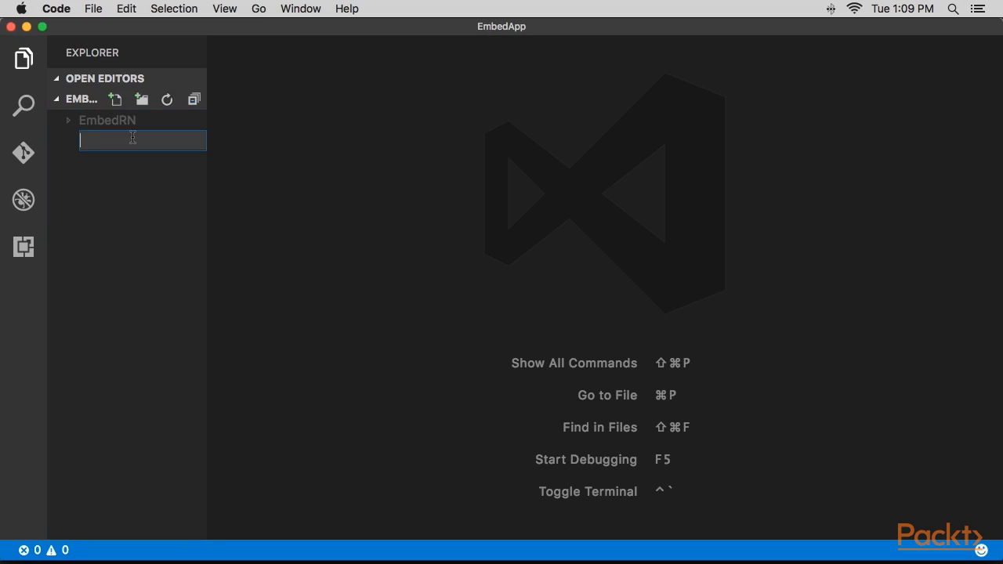
pyautogui.write('package.')
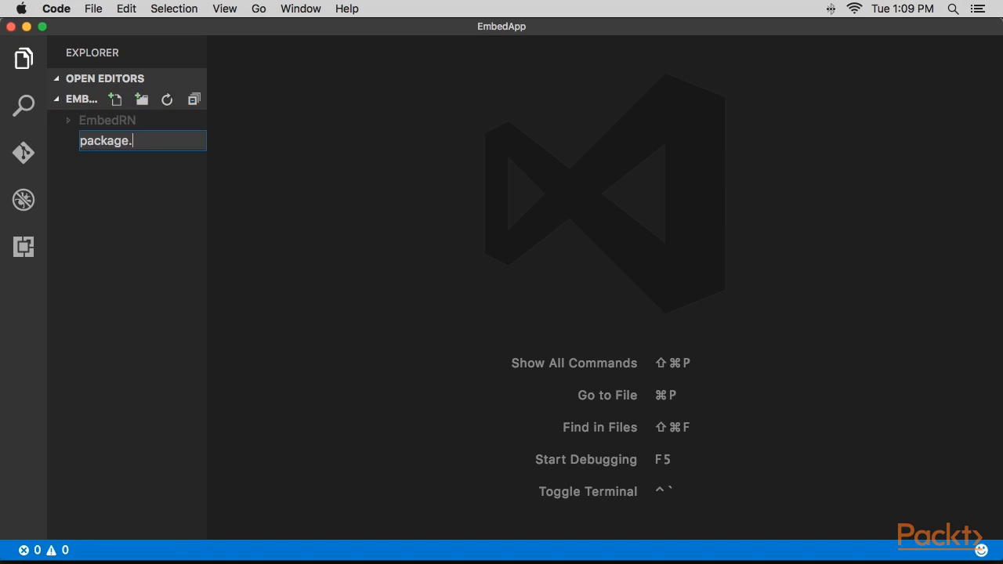
pyautogui.press('Return')
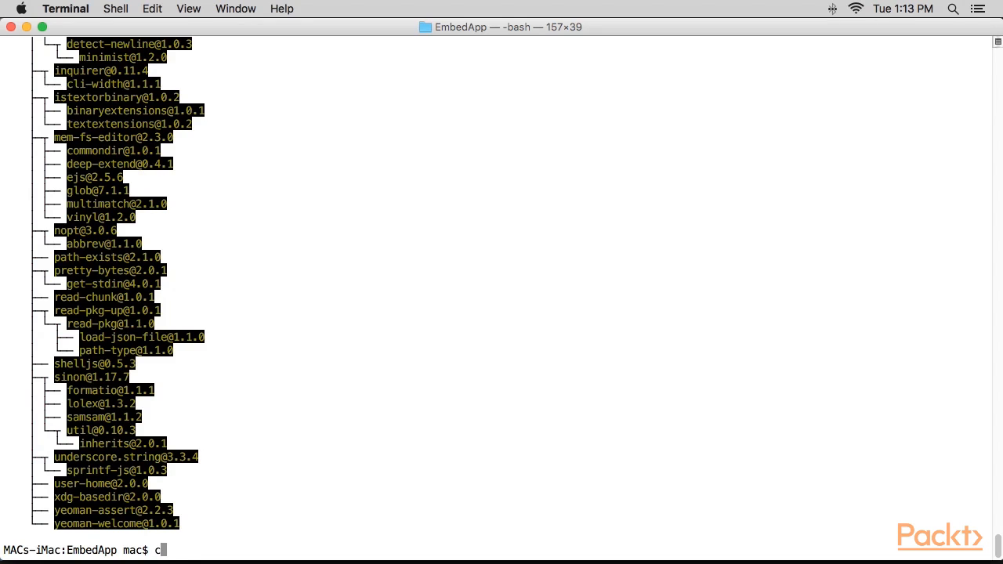
# Step: In EmbedRN, run pod init and pod install to bring in the React pod
pyautogui.write('d EmbedRN/')
pyautogui.write('po')
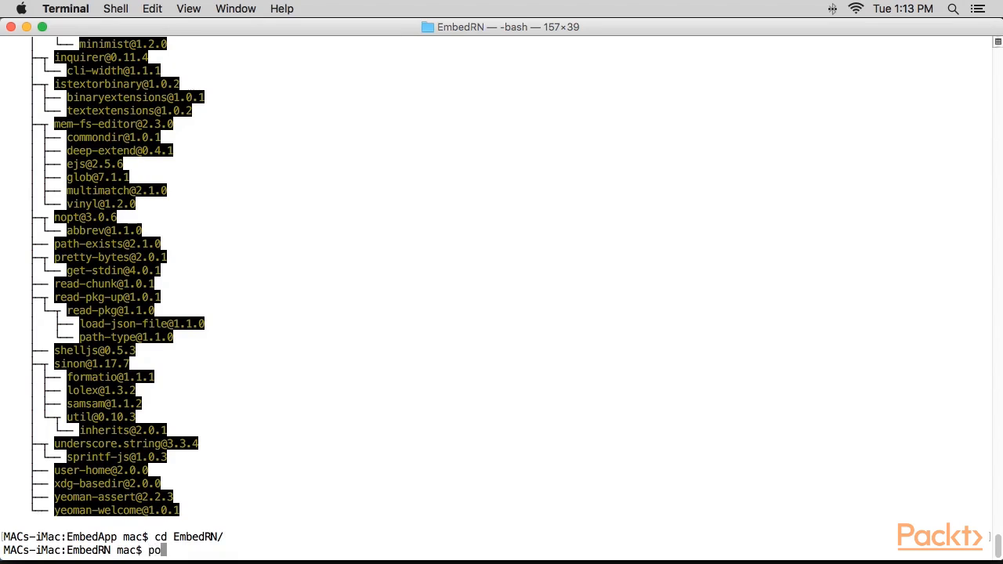
pyautogui.write('d init')
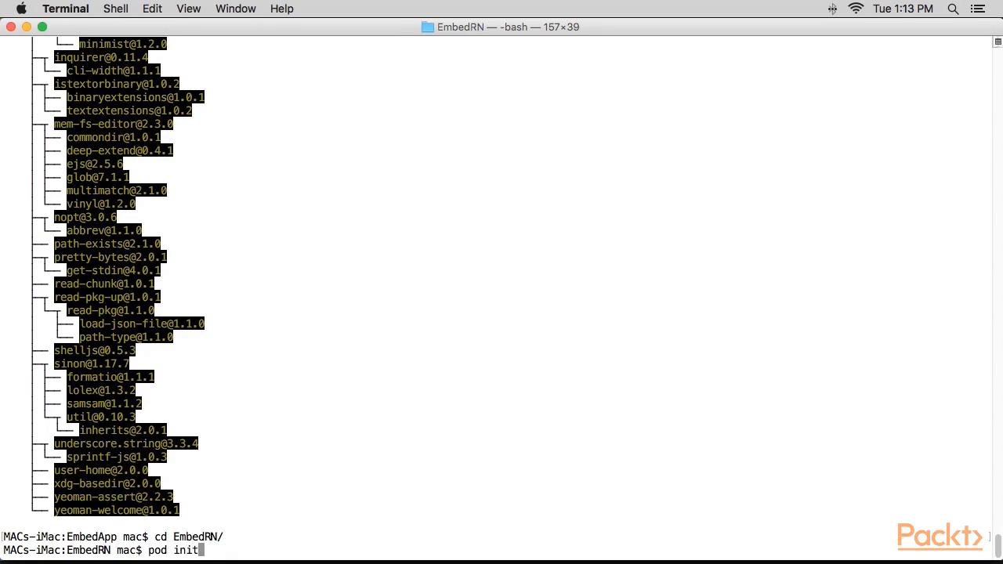
pyautogui.press('Return')
pyautogui.write('pod install')
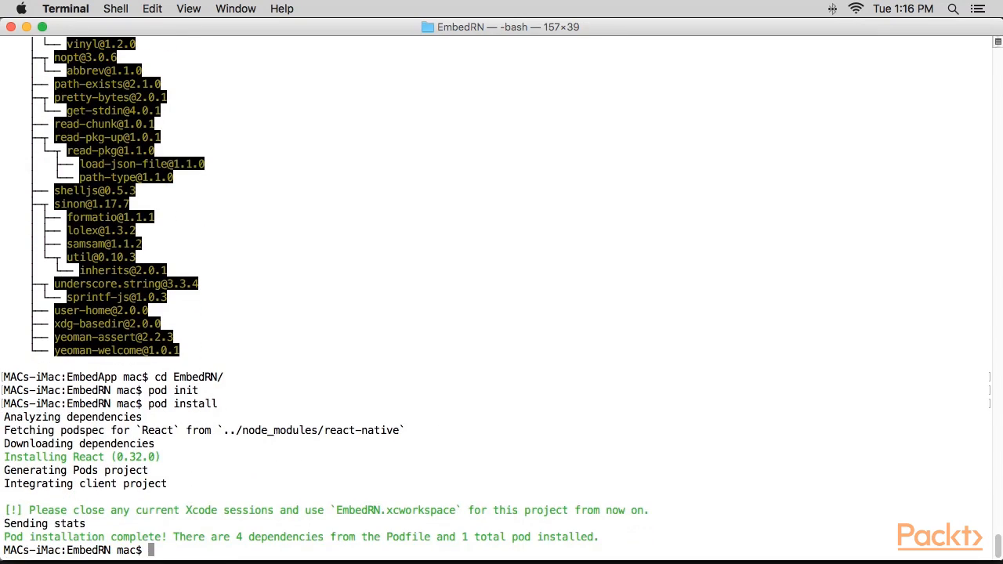
pyautogui.moveTo(449, 495)
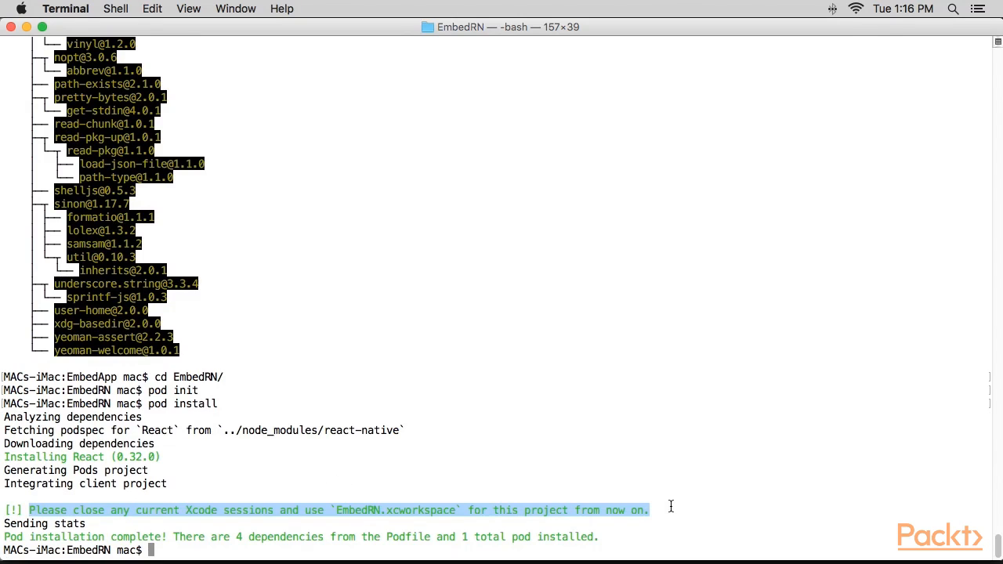
pyautogui.write('pod install')
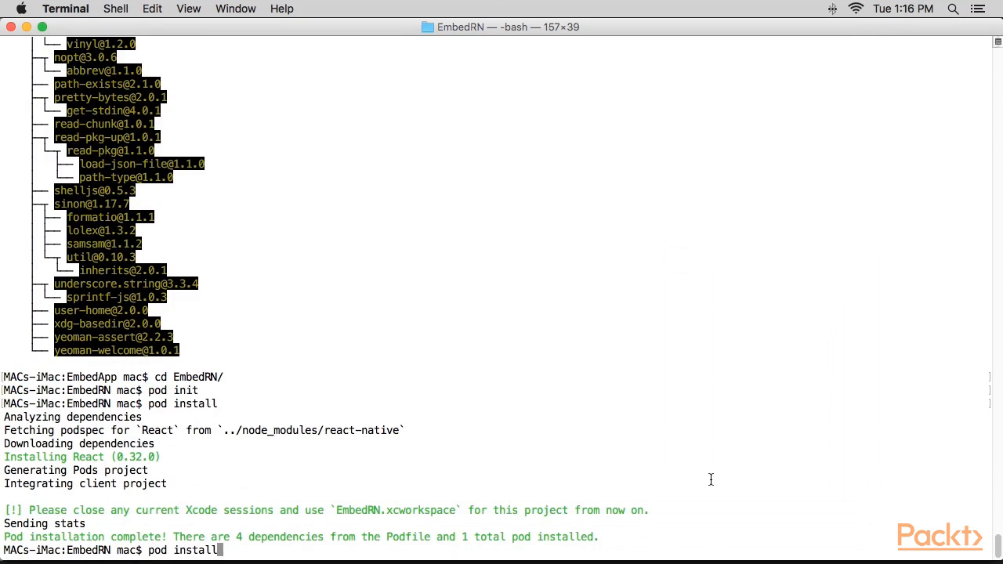
pyautogui.moveTo(451, 416)
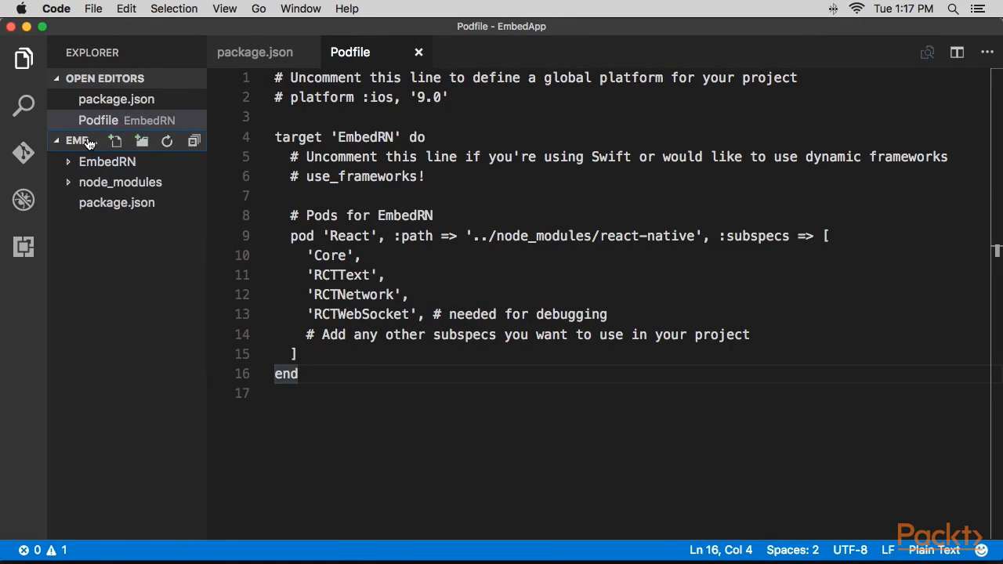
pyautogui.moveTo(115, 141)
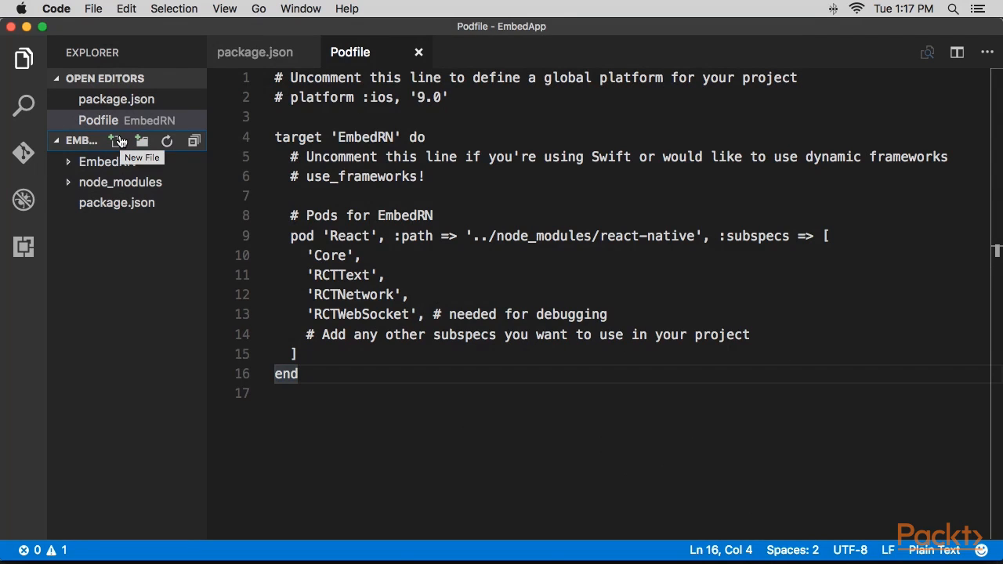
# Step: Add an index.ios.js file at the EmbedApp root
pyautogui.click(115, 141)
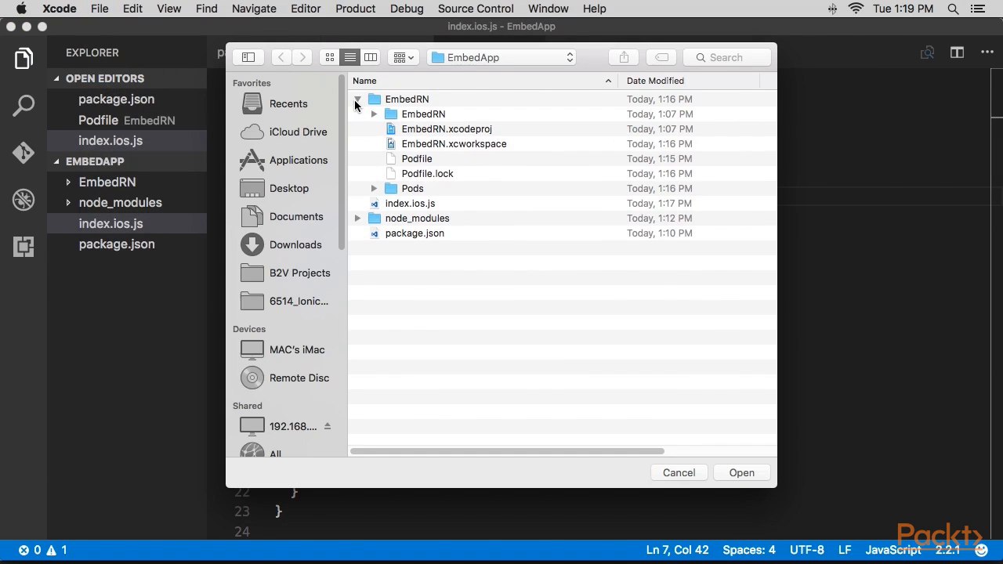
# Step: Open EmbedRN.xcworkspace and select Main.storyboard in the EmbedRN group
pyautogui.click(453, 143)
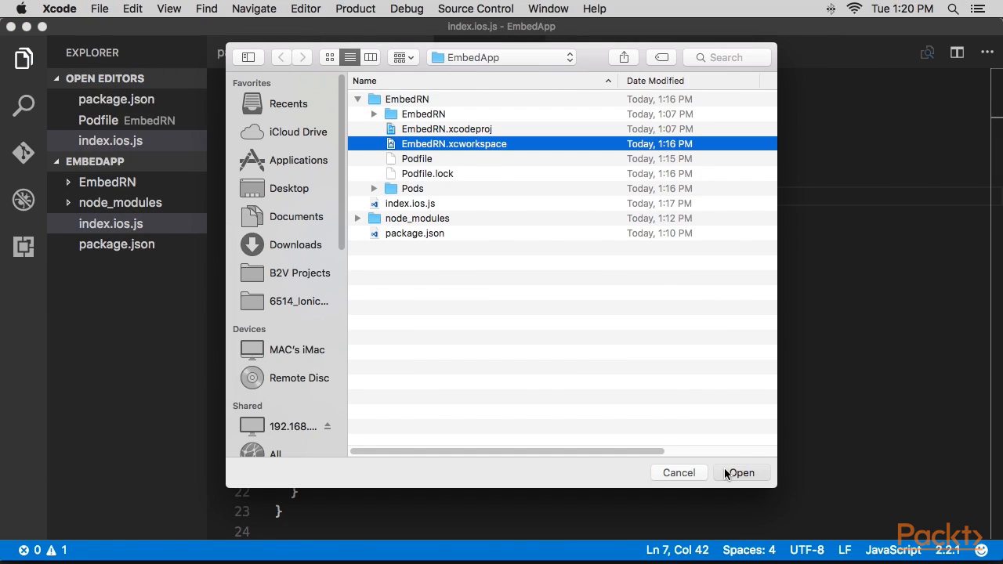
pyautogui.click(741, 472)
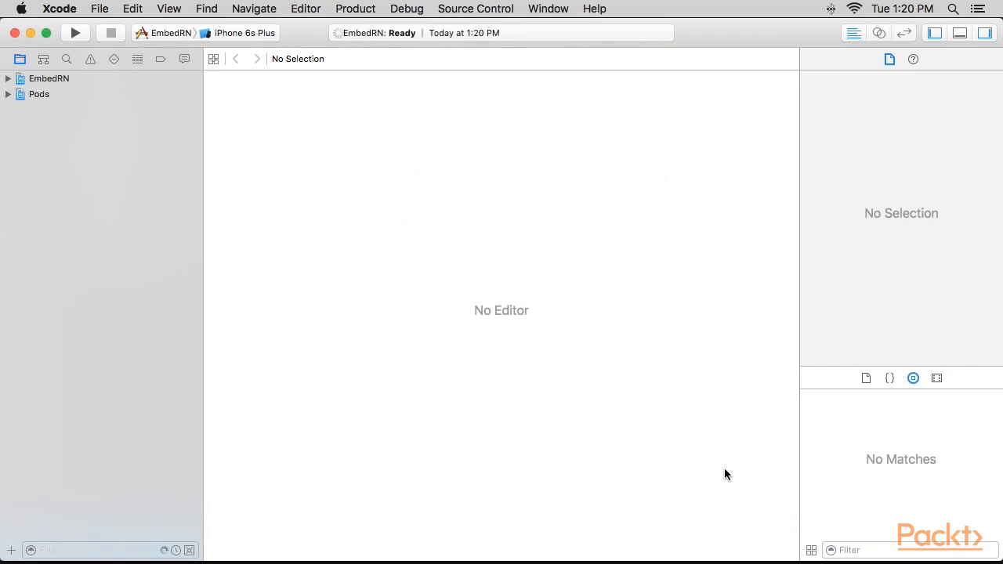
pyautogui.click(8, 77)
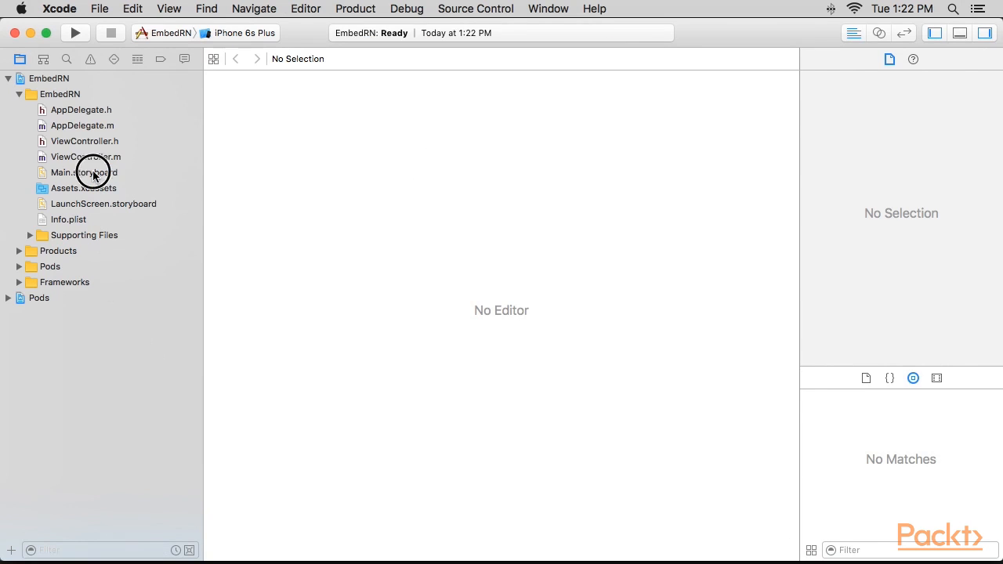
pyautogui.click(83, 172)
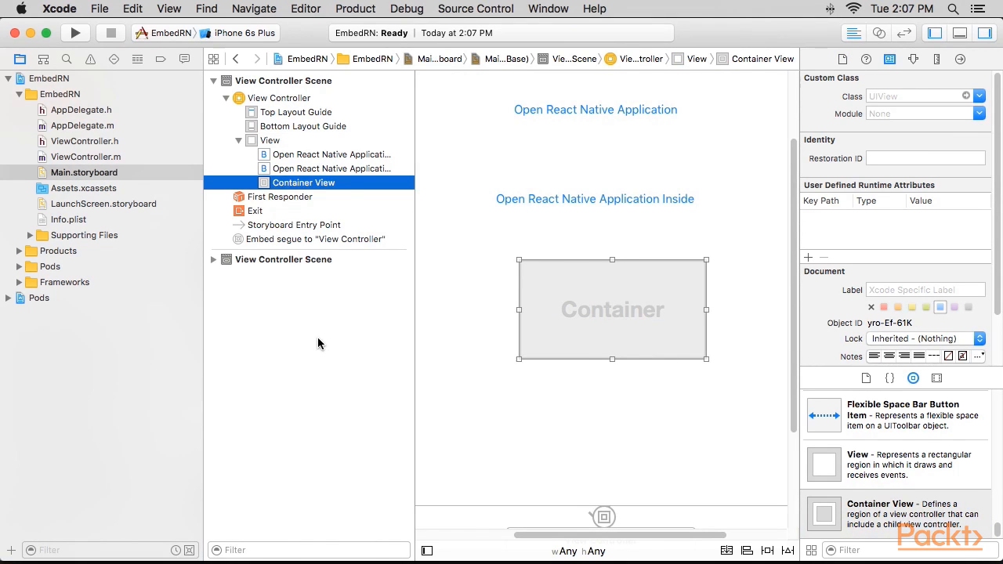
# Step: Create the EmbedViewController Cocoa Touch class subclassing UIViewController
pyautogui.click(99, 8)
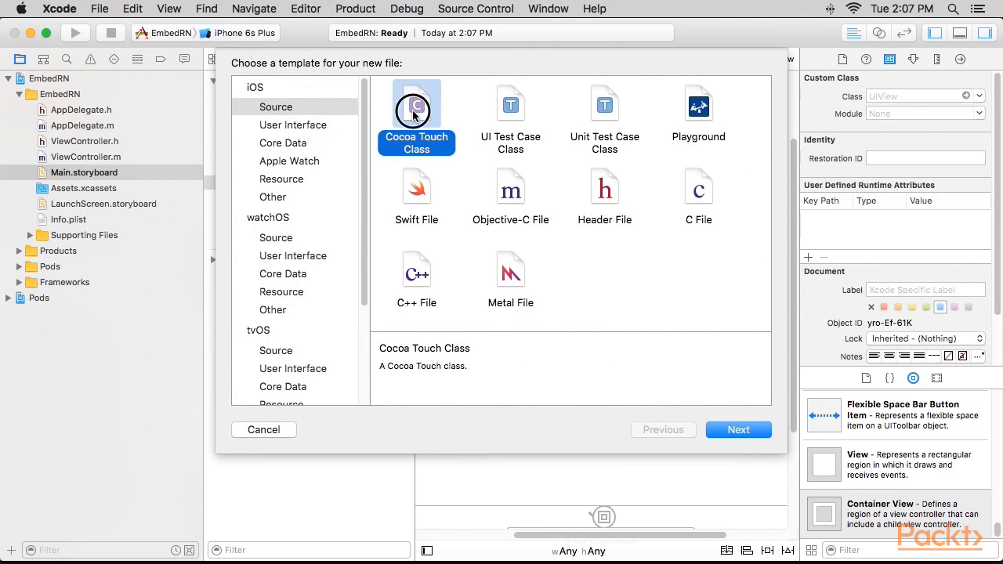
pyautogui.click(737, 429)
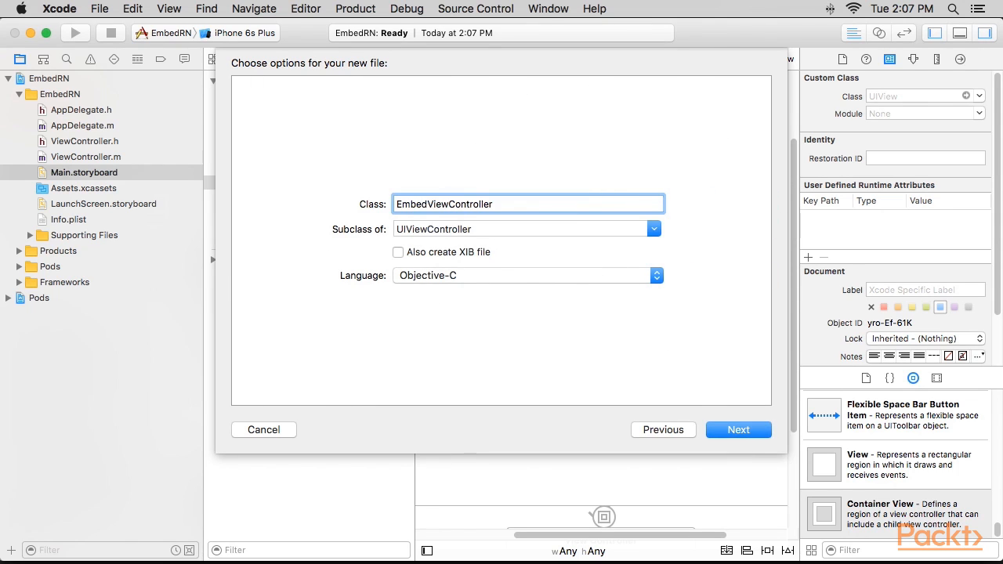
pyautogui.click(525, 229)
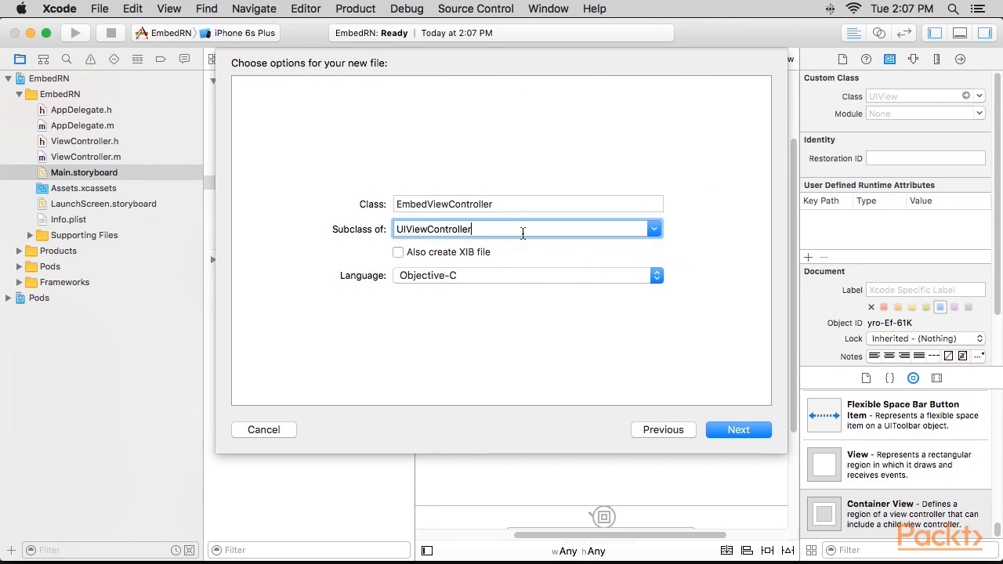
pyautogui.click(737, 429)
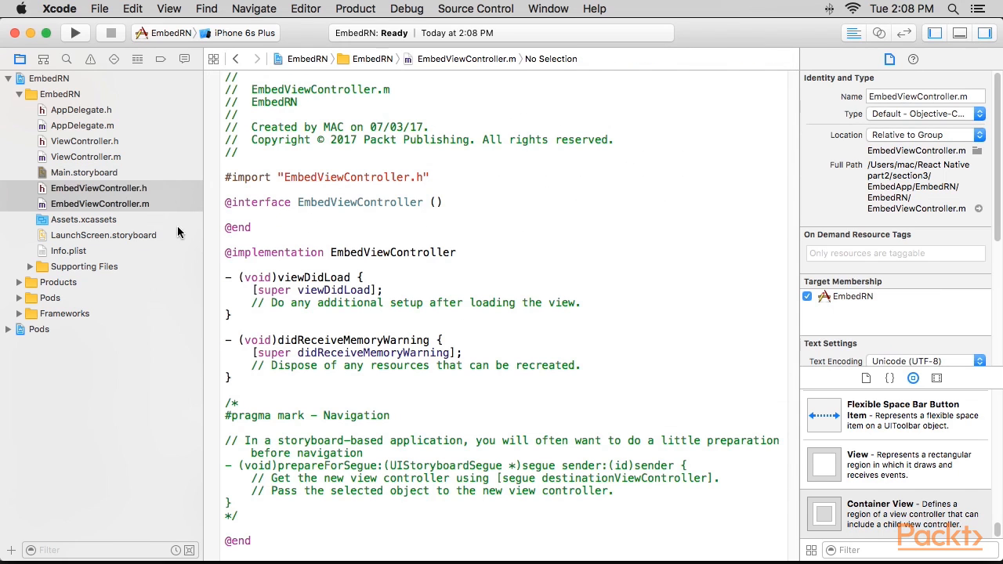
# Step: Set EmbedViewController as the custom class of the container's embedded view controller
pyautogui.click(84, 173)
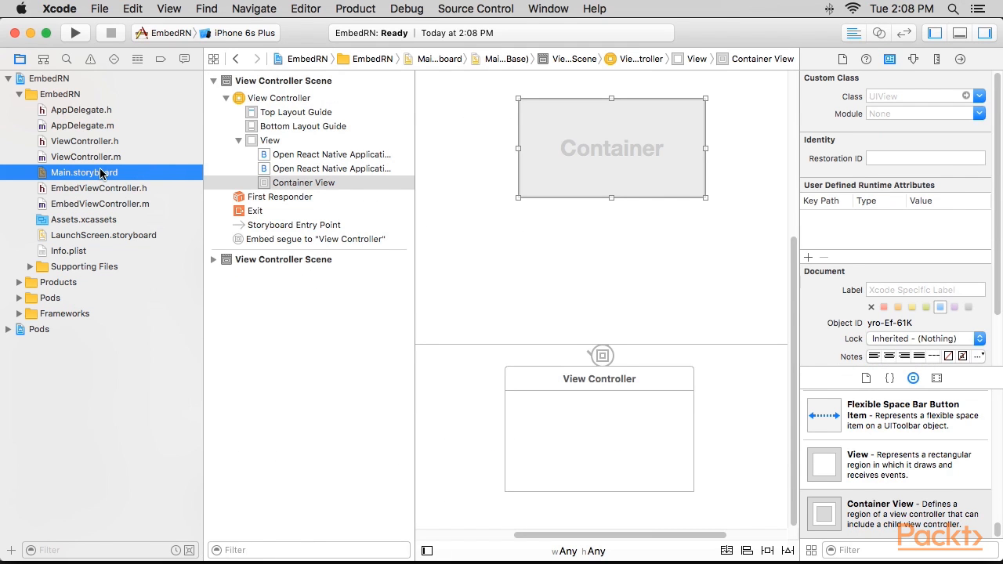
pyautogui.click(214, 260)
pyautogui.write('EmbedViewController')
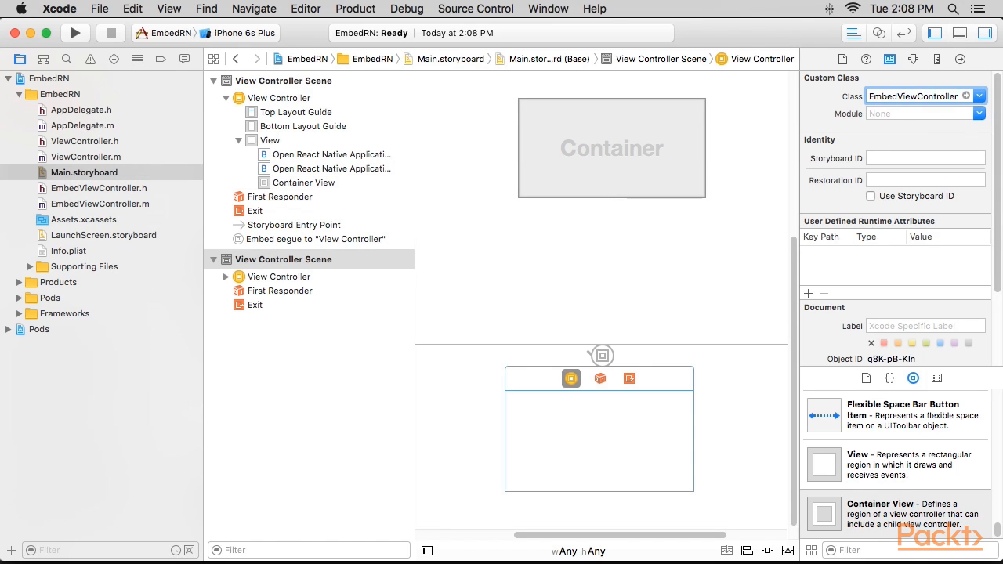
pyautogui.click(279, 275)
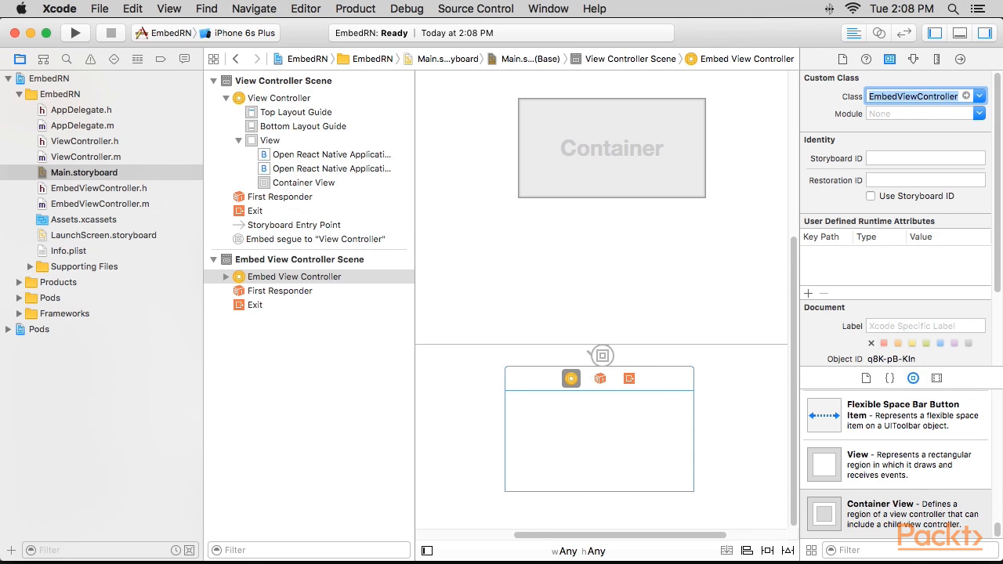
pyautogui.click(74, 33)
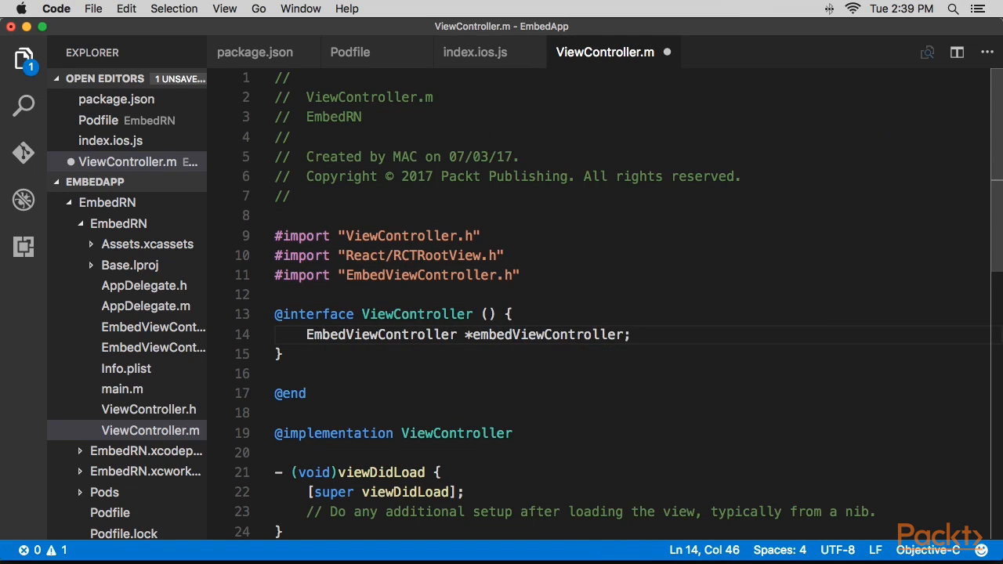
pyautogui.scroll(-3)
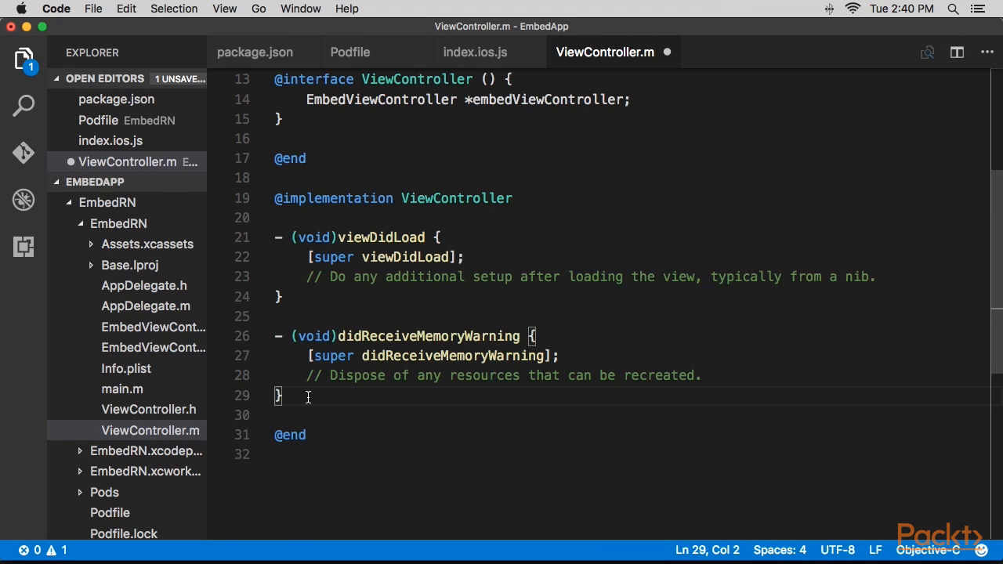
pyautogui.scroll(-3)
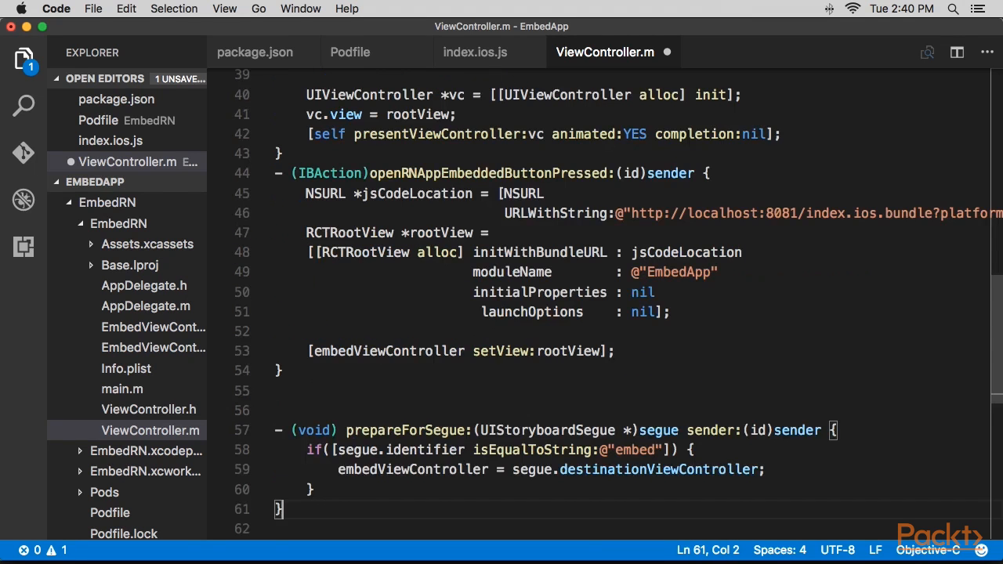
pyautogui.scroll(3)
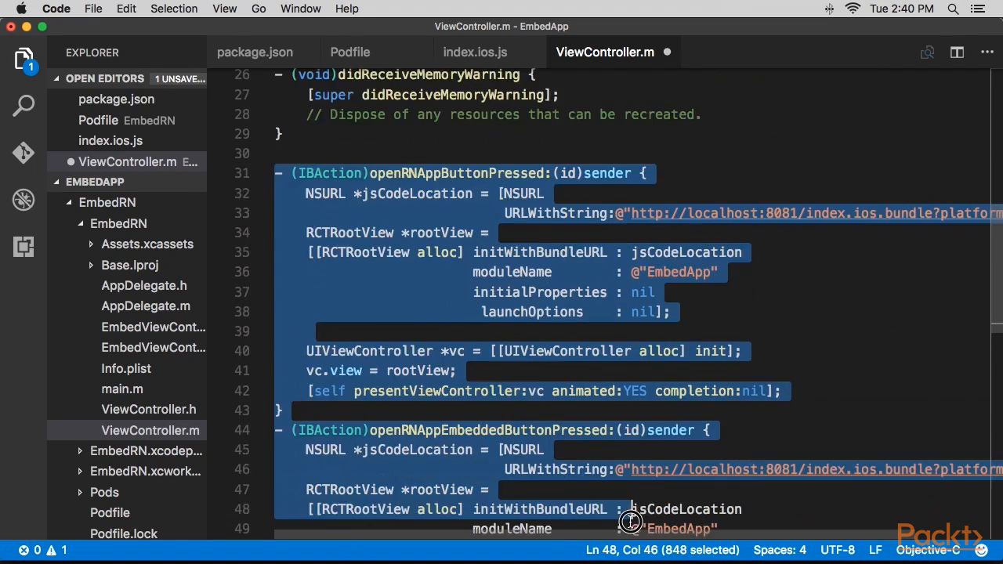
pyautogui.scroll(-3)
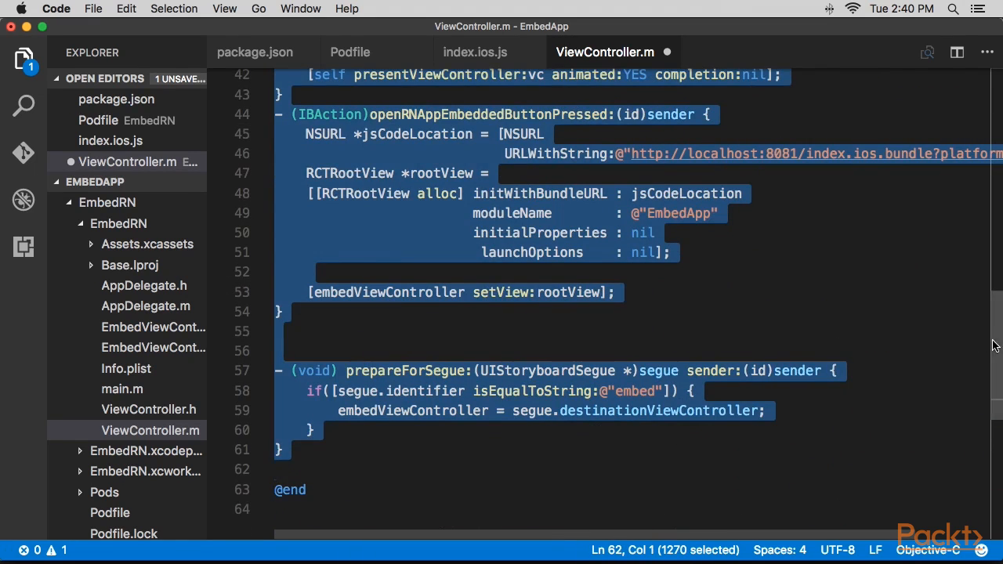
pyautogui.scroll(3)
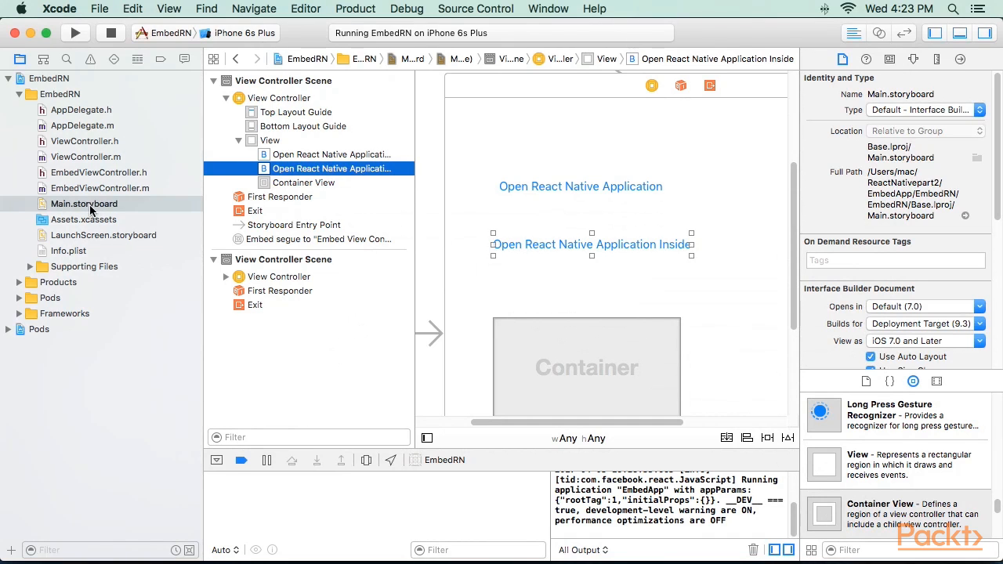
# Step: Connect the Open React Native Application button's tap event to openRNAppButtonPressed:
pyautogui.click(84, 204)
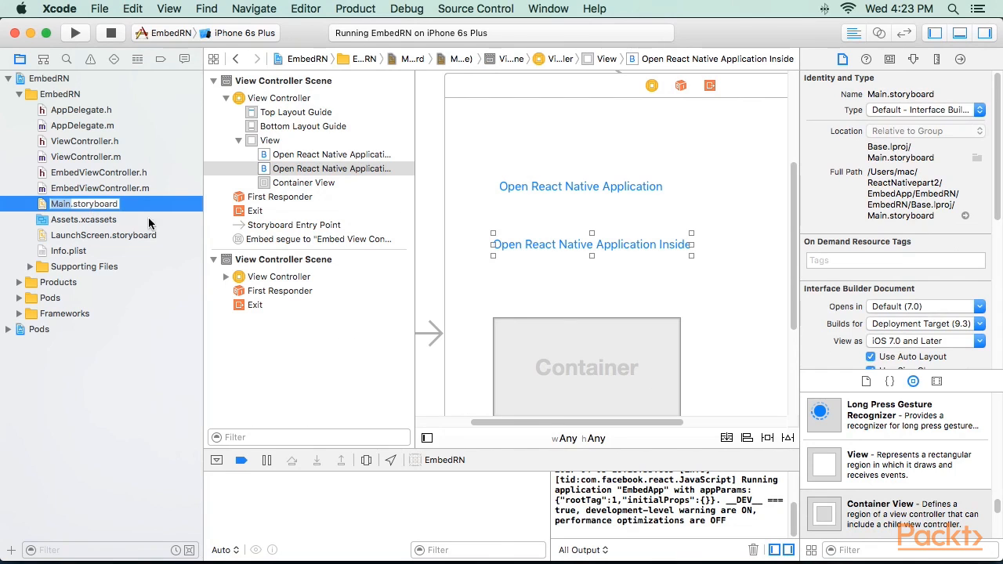
pyautogui.click(330, 154)
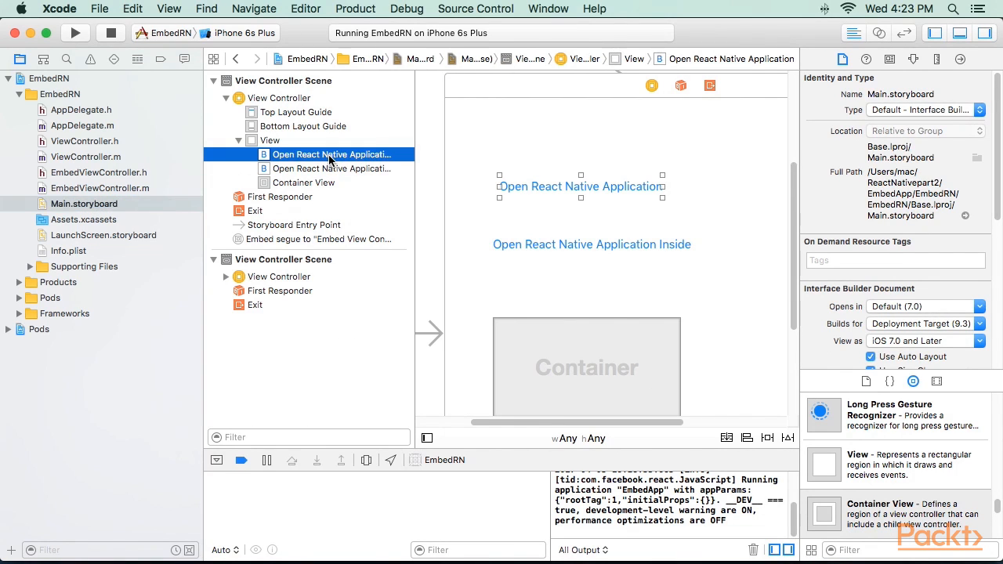
pyautogui.rightClick(331, 154)
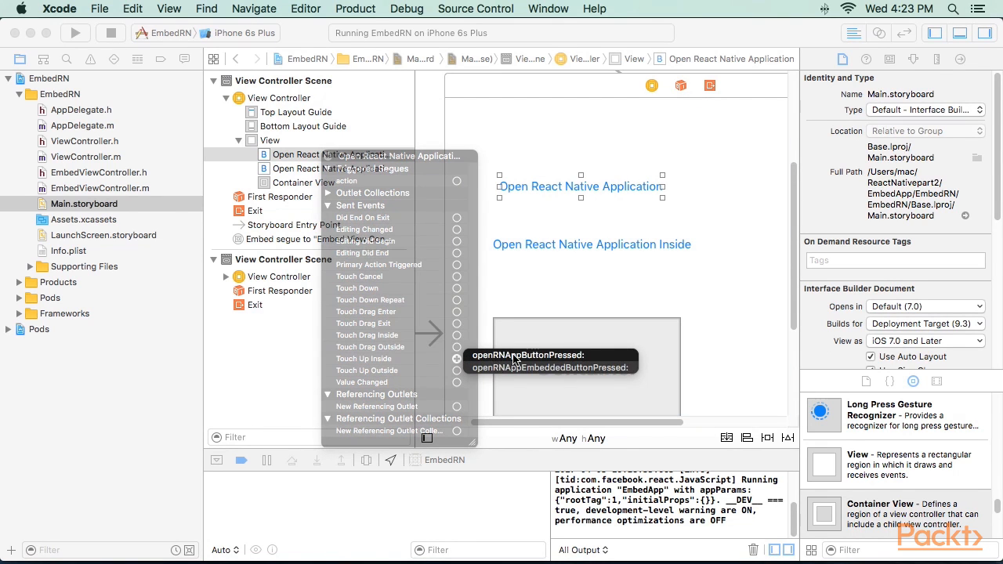
pyautogui.click(331, 169)
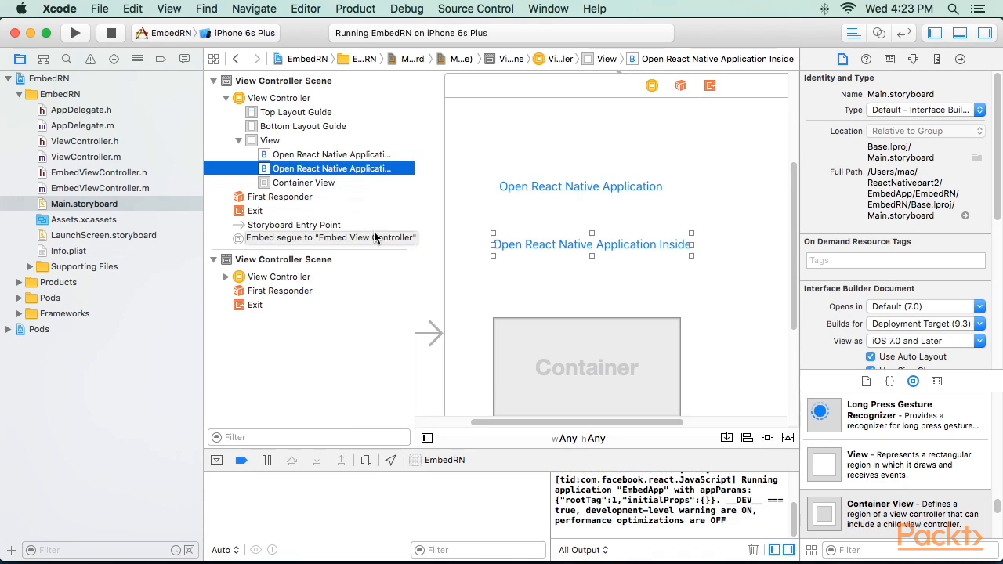
# Step: Change how Info.plist is viewed and start the React Native development server
pyautogui.rightClick(68, 251)
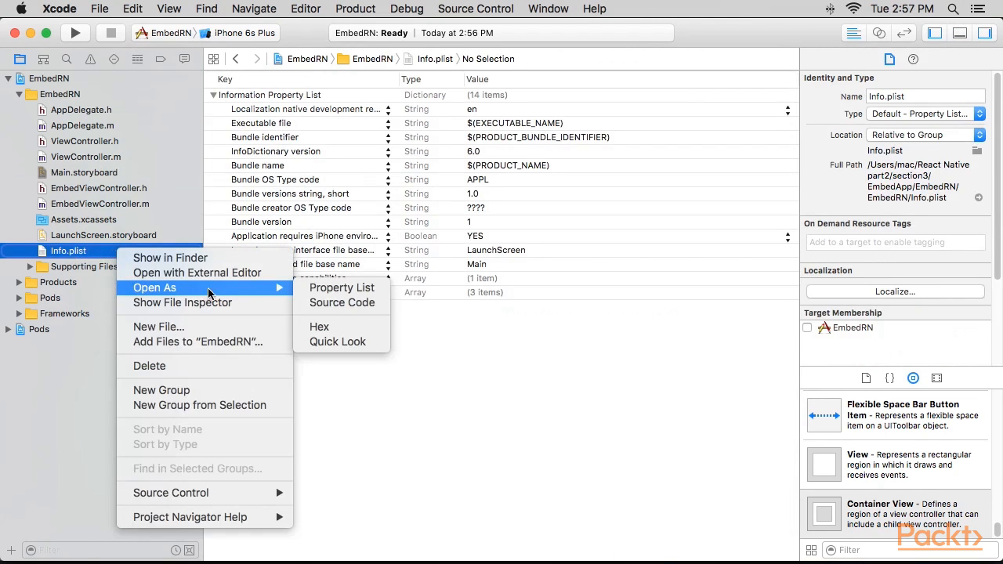
pyautogui.click(342, 303)
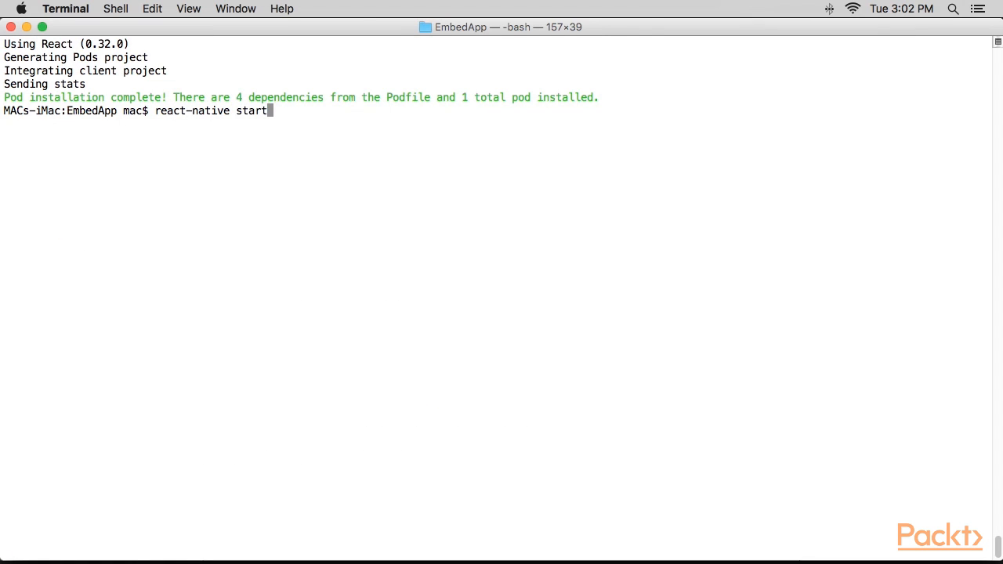
pyautogui.press('Return')
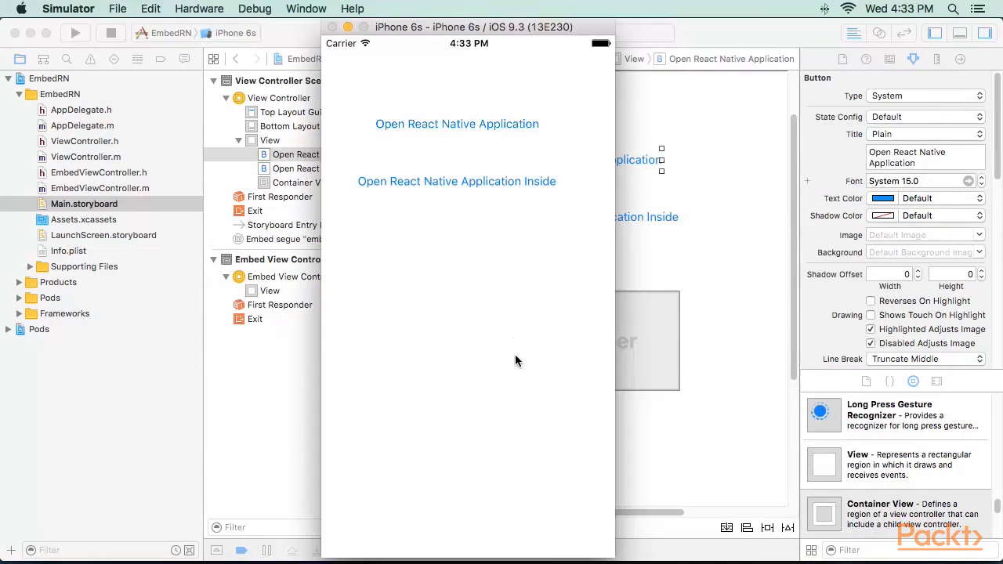
pyautogui.moveTo(527, 135)
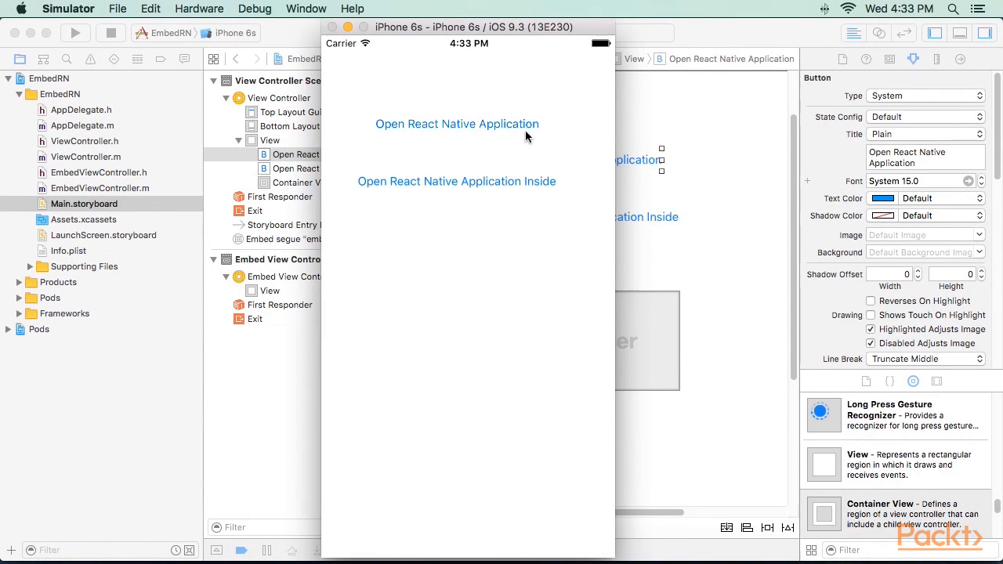
# Step: Tap 'Open React Native Application Inside' to display 'Hello in React Native'
pyautogui.click(456, 124)
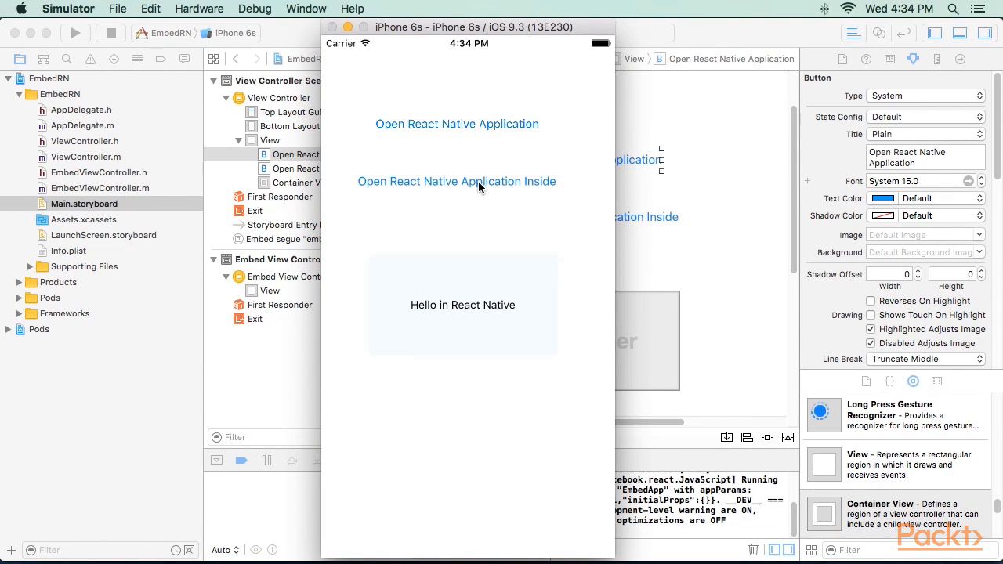
pyautogui.moveTo(479, 482)
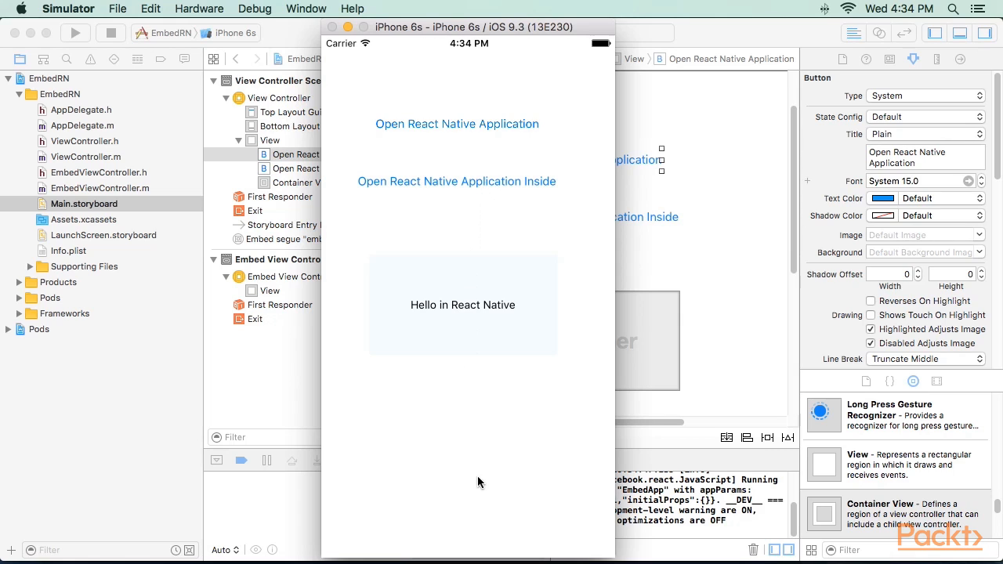